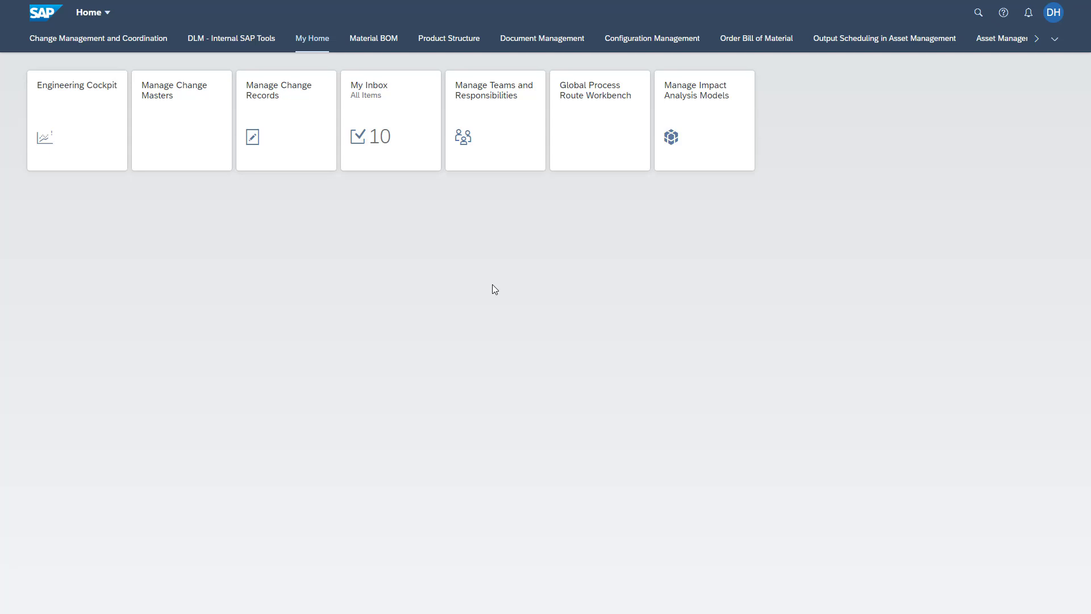
mouse_move(699, 266)
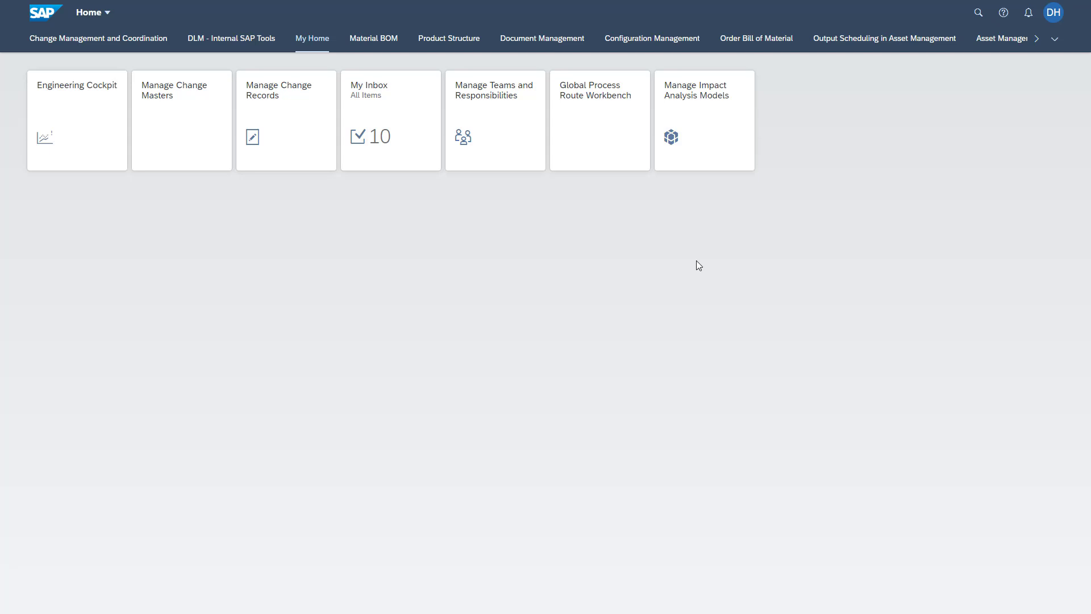
mouse_move(358, 229)
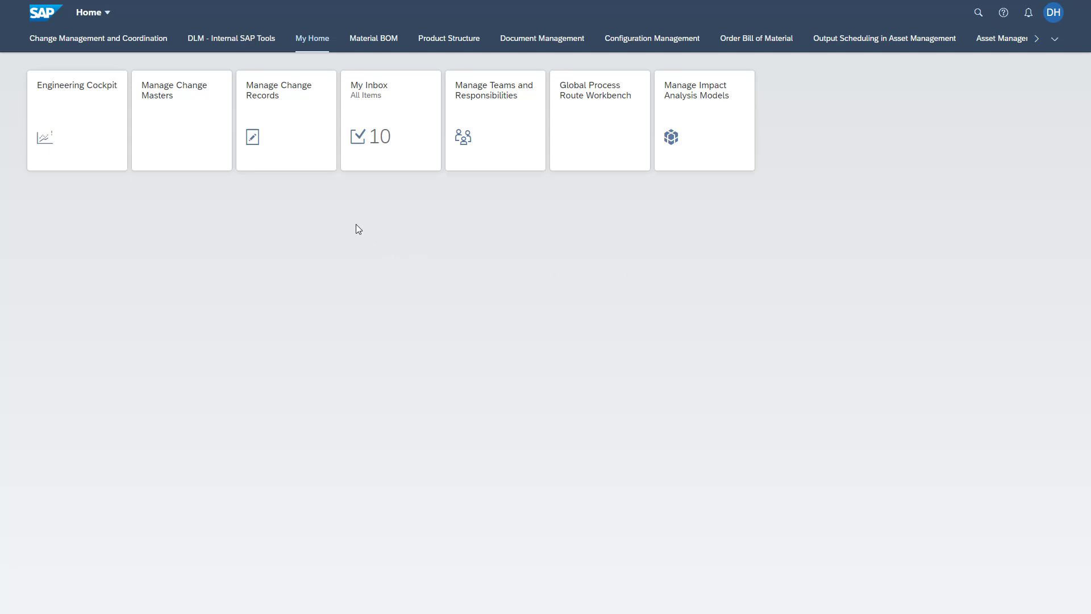
Step: Launch the Manage Change Records app from the My Home tile
left_click(302, 131)
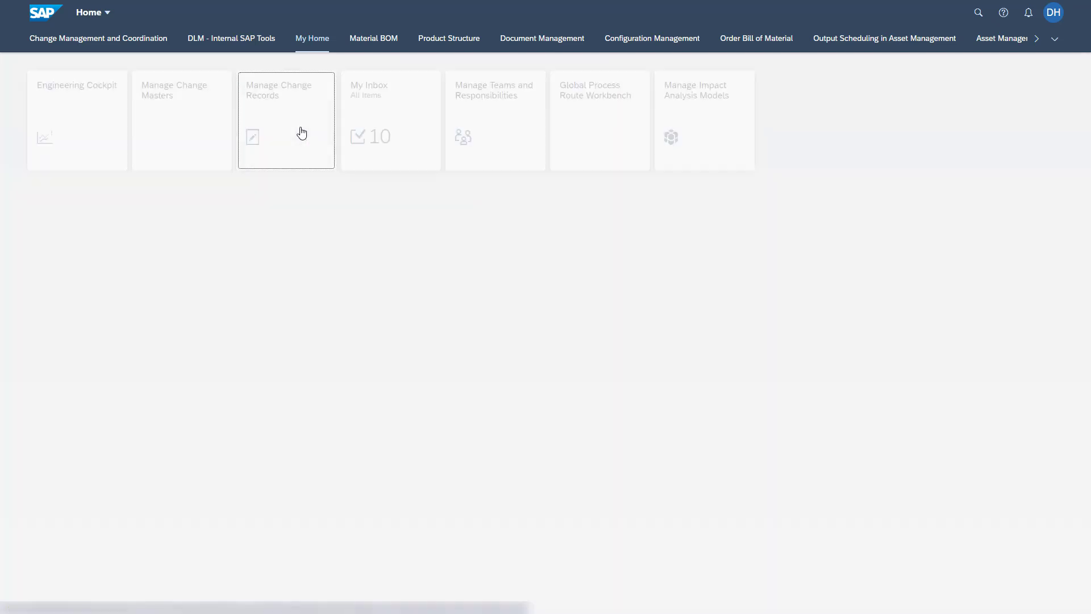
Step: Load the Standard list showing all 2,075 change records
left_click(286, 120)
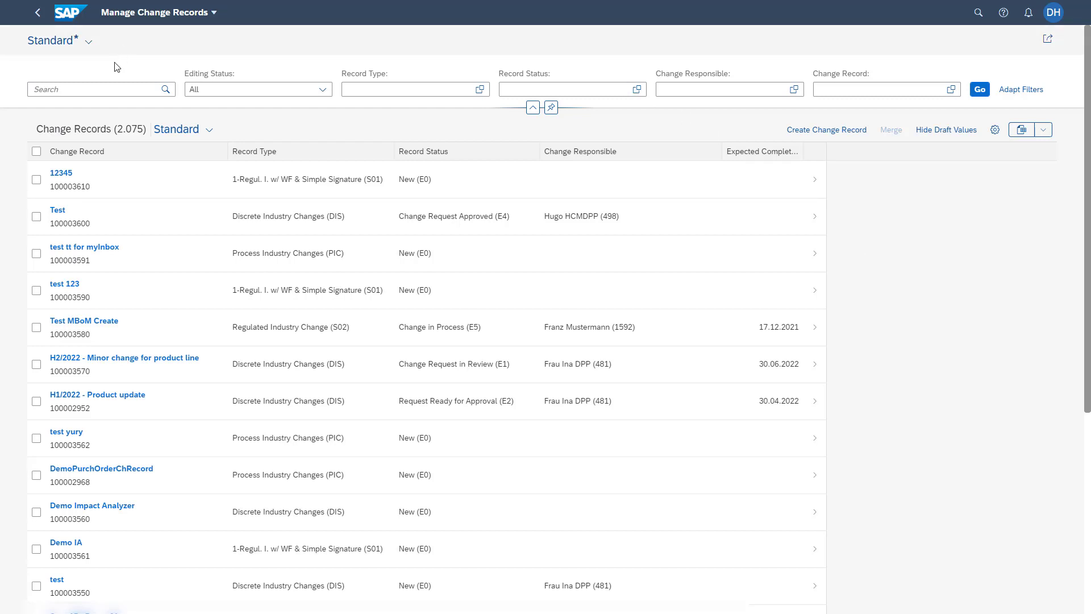
mouse_move(188, 73)
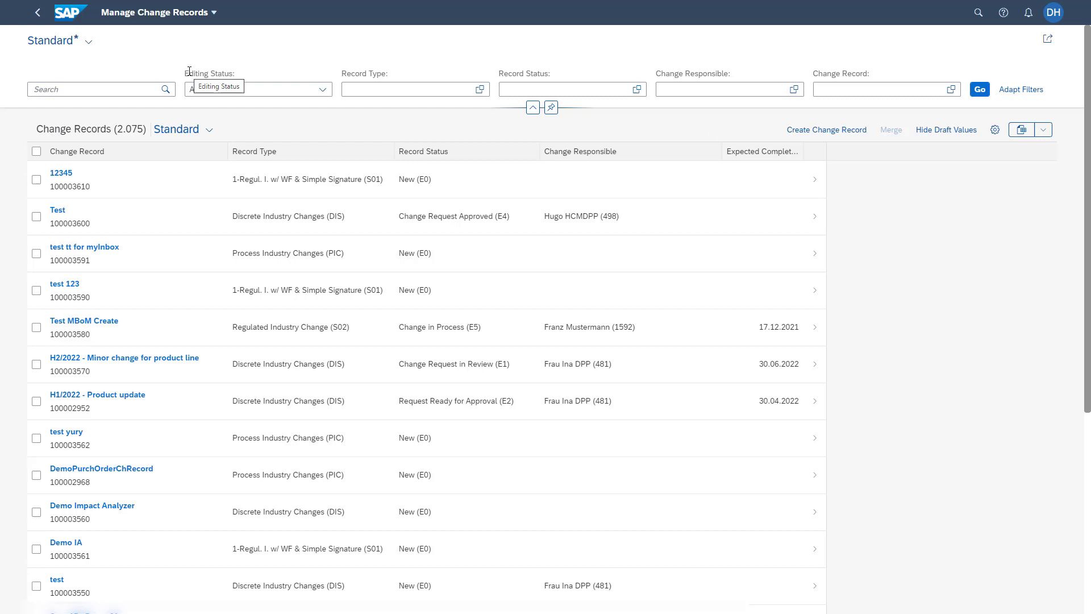
mouse_move(12, 125)
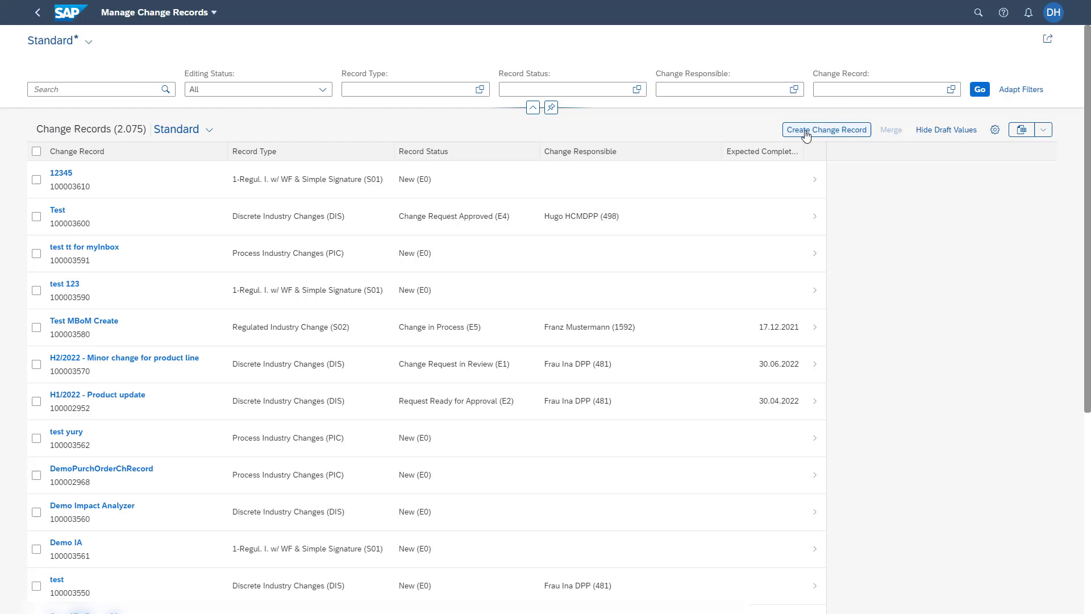
Step: Begin creating a new change record of type Process Industry Changes
left_click(827, 130)
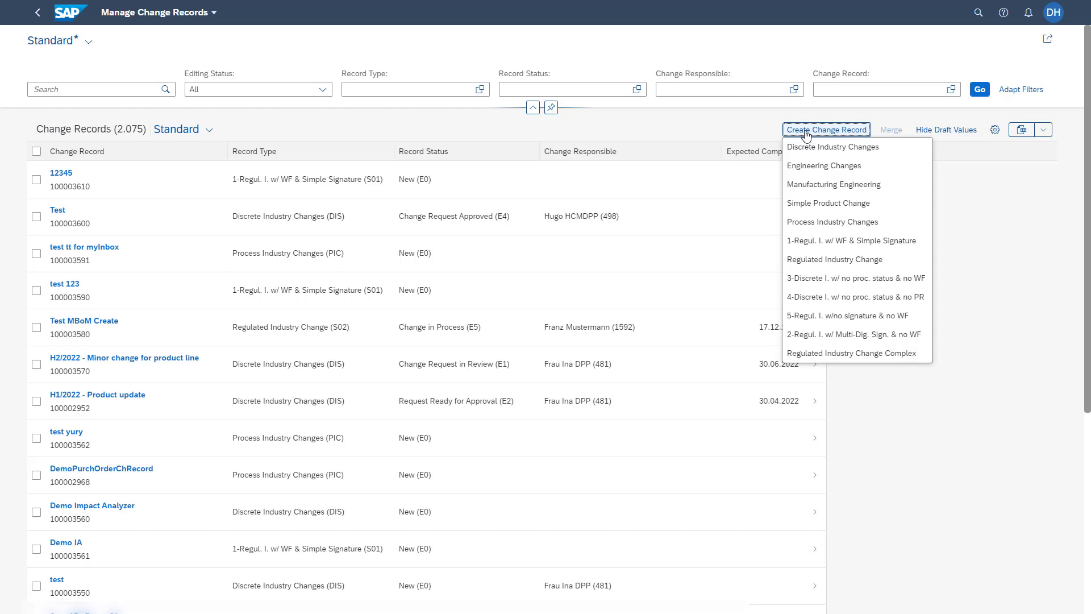
mouse_move(796, 135)
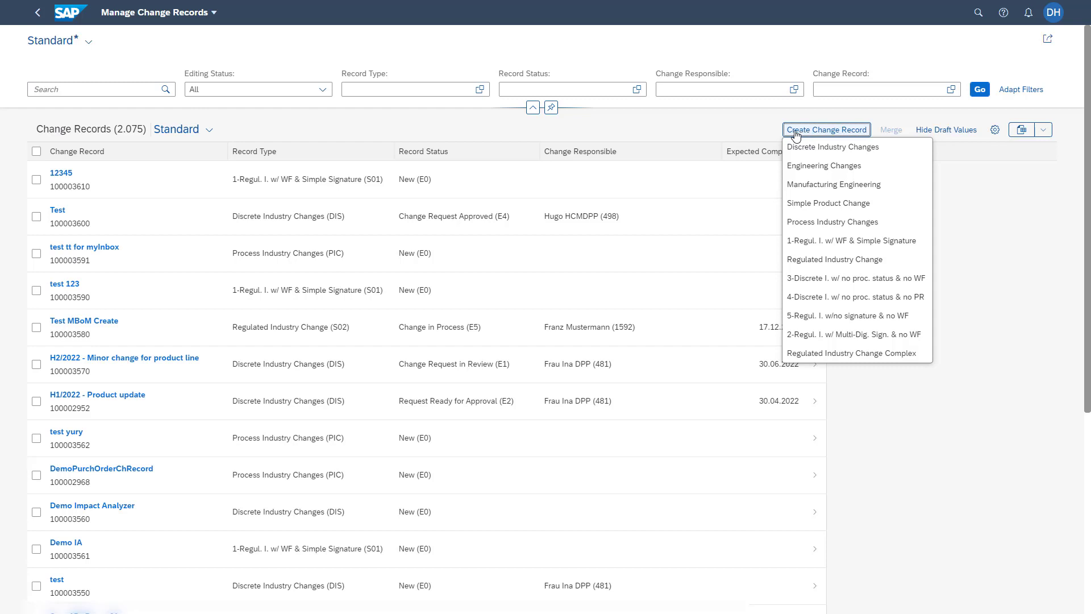
mouse_move(816, 138)
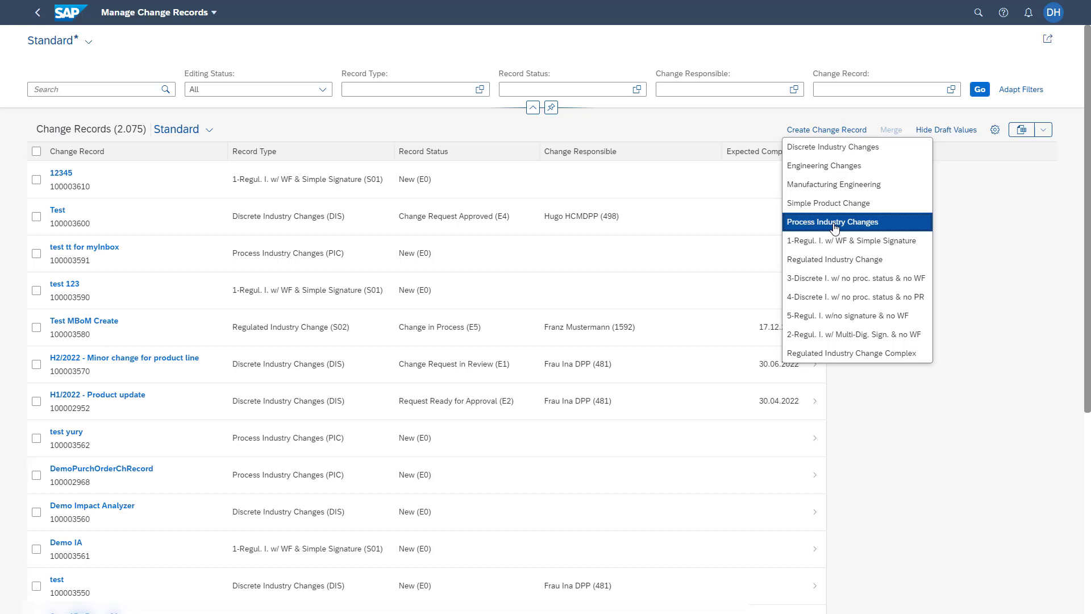
left_click(833, 222)
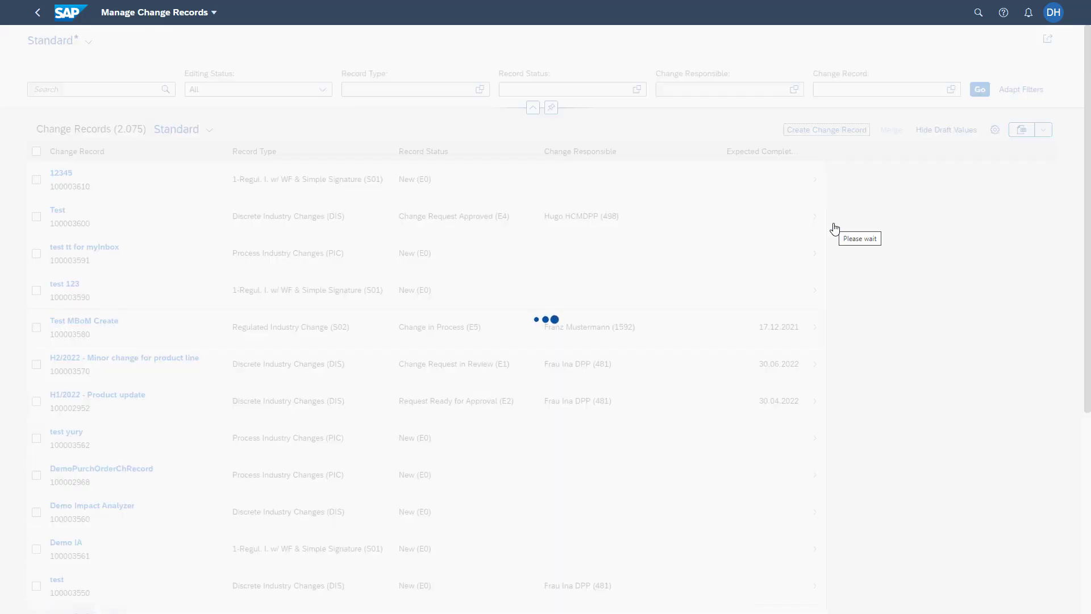
Step: Create the record with description 'APP Overview introduction', saved as 100003620
left_click(827, 129)
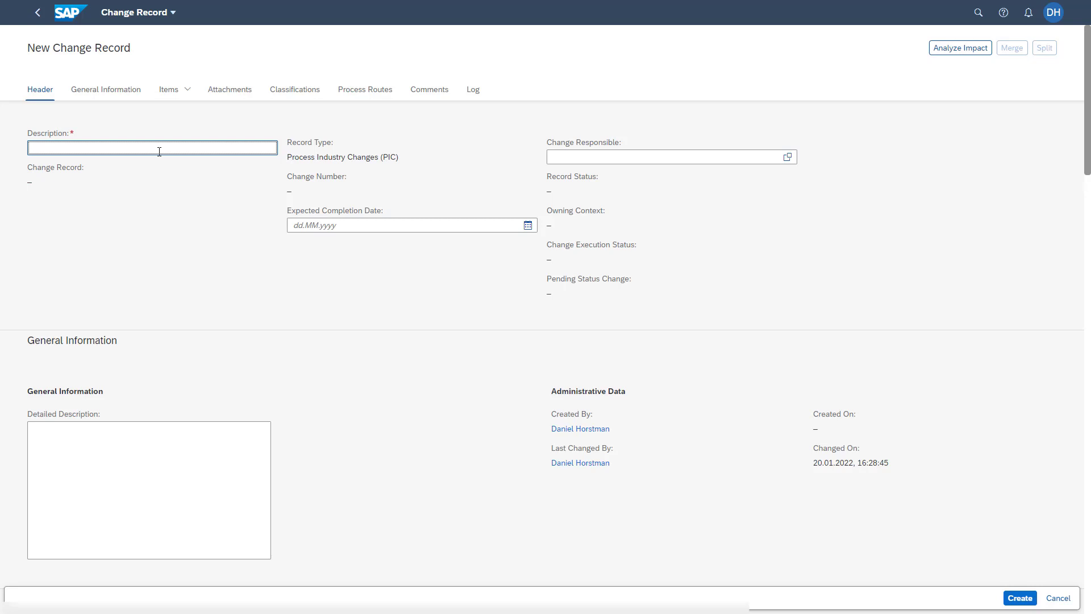
type("APP Overview introduction")
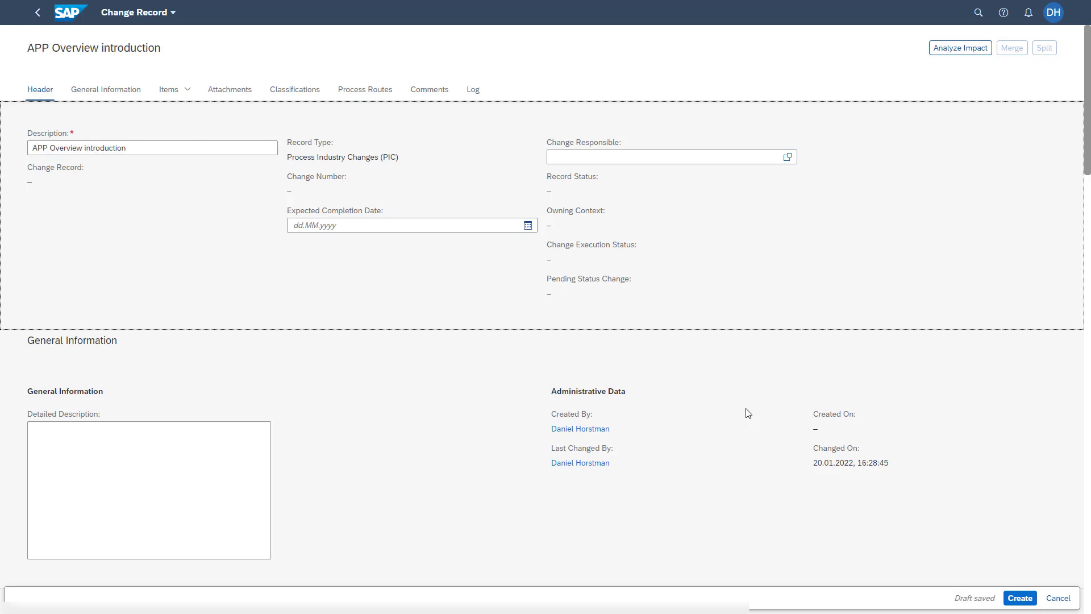
mouse_move(1022, 598)
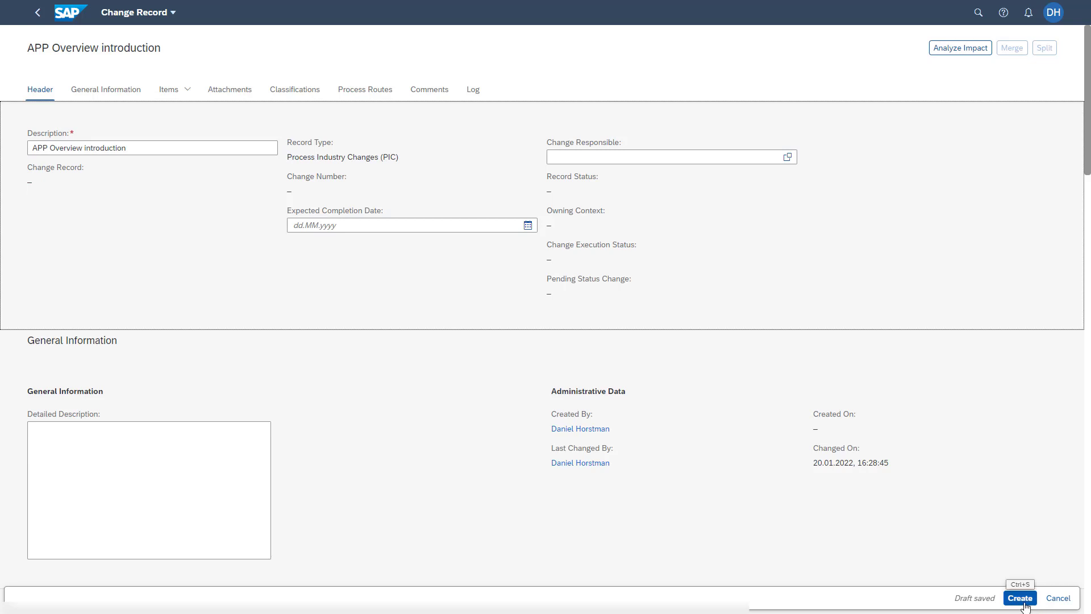
left_click(1019, 598)
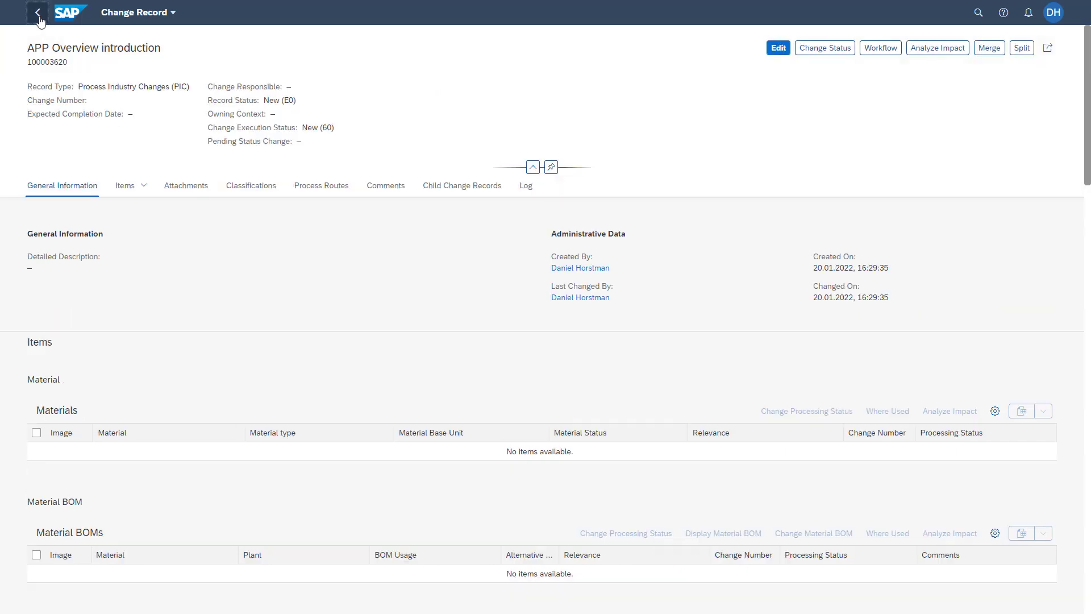
Step: Confirm the list now shows 2,076 records, then return to My Home
left_click(38, 12)
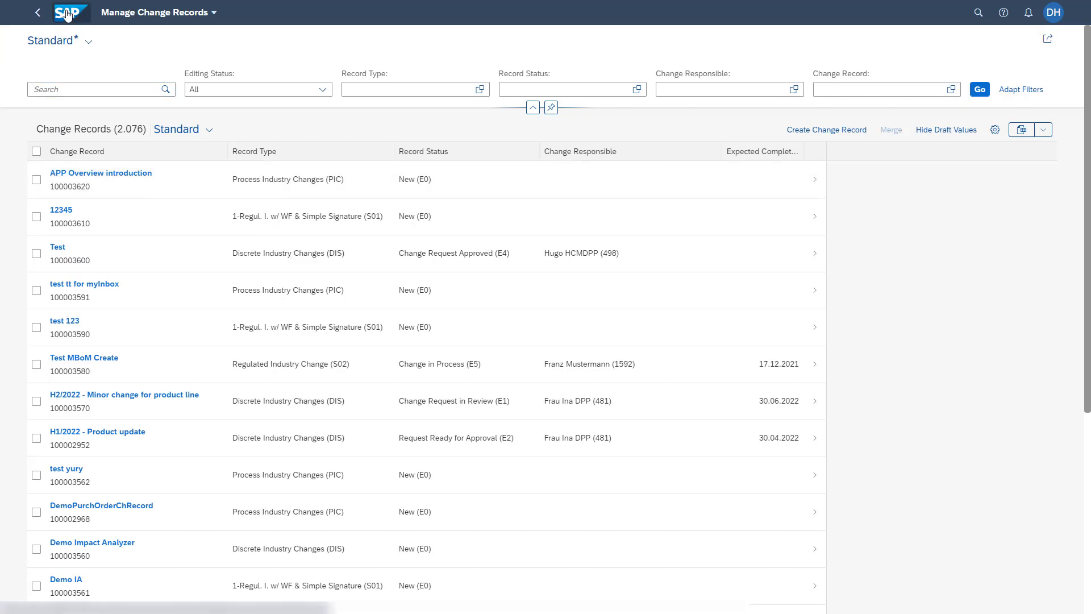
left_click(67, 15)
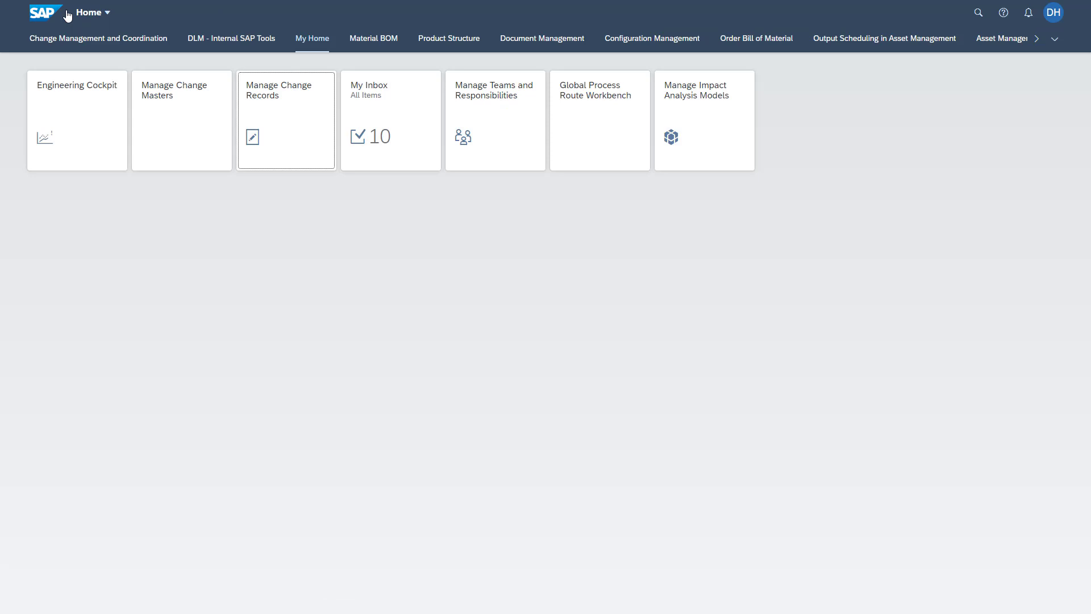
mouse_move(403, 133)
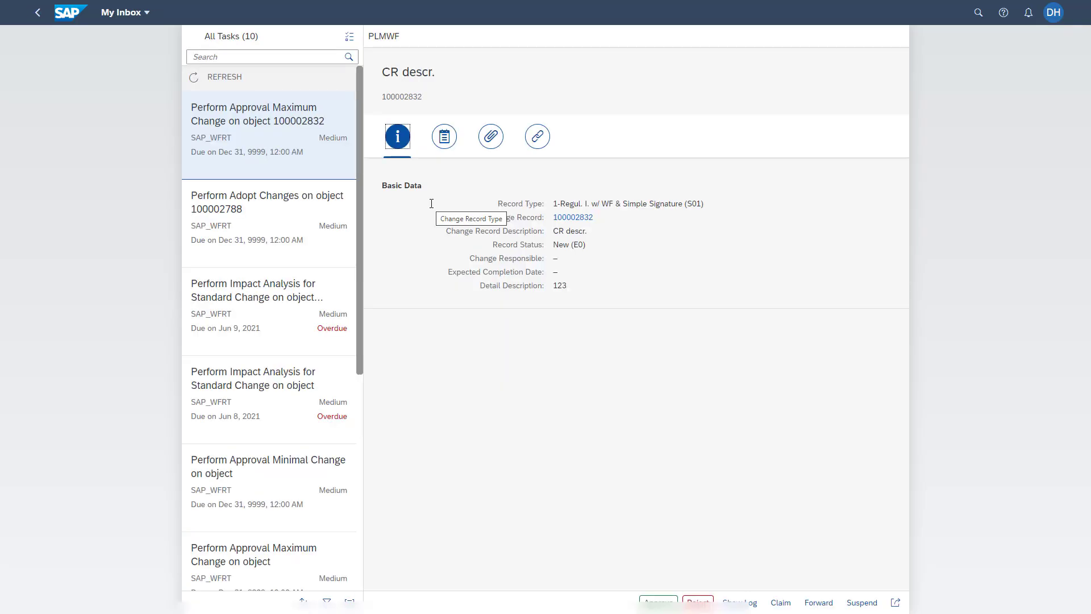
mouse_move(376, 184)
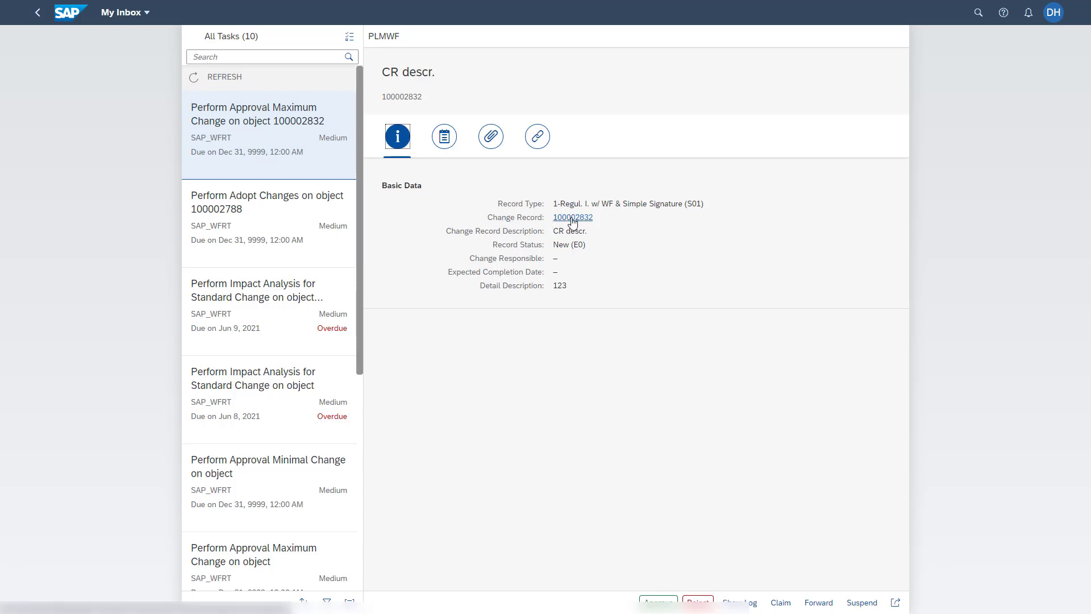
mouse_move(451, 173)
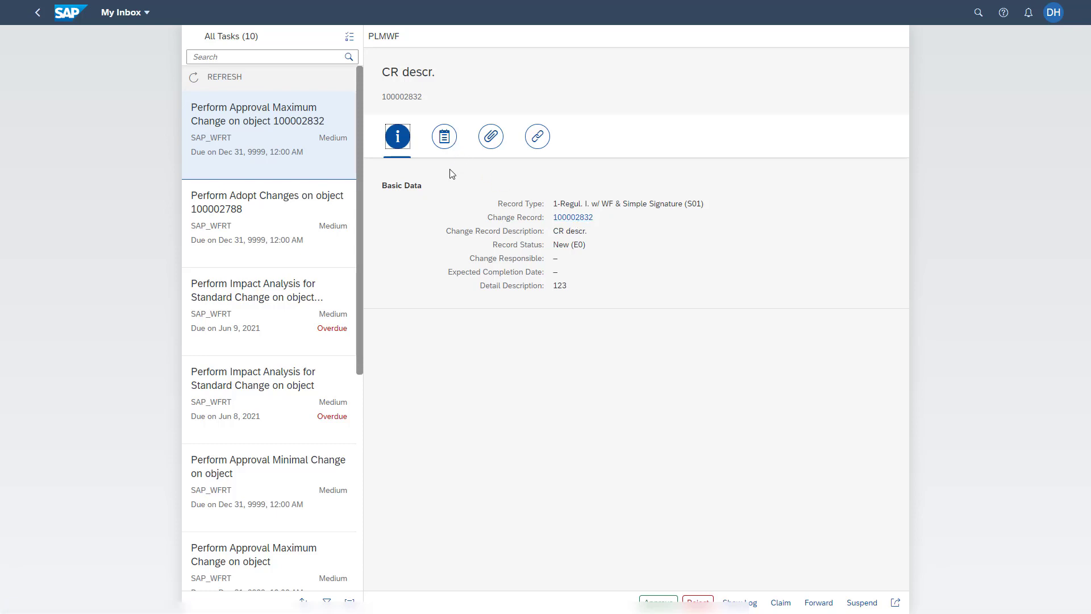
mouse_move(444, 186)
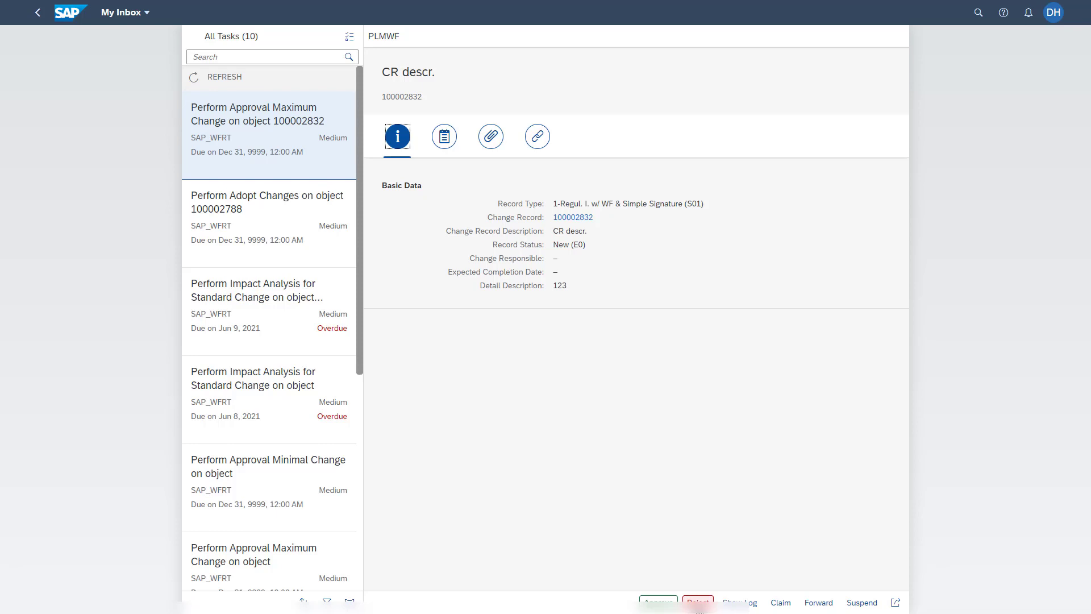
mouse_move(609, 529)
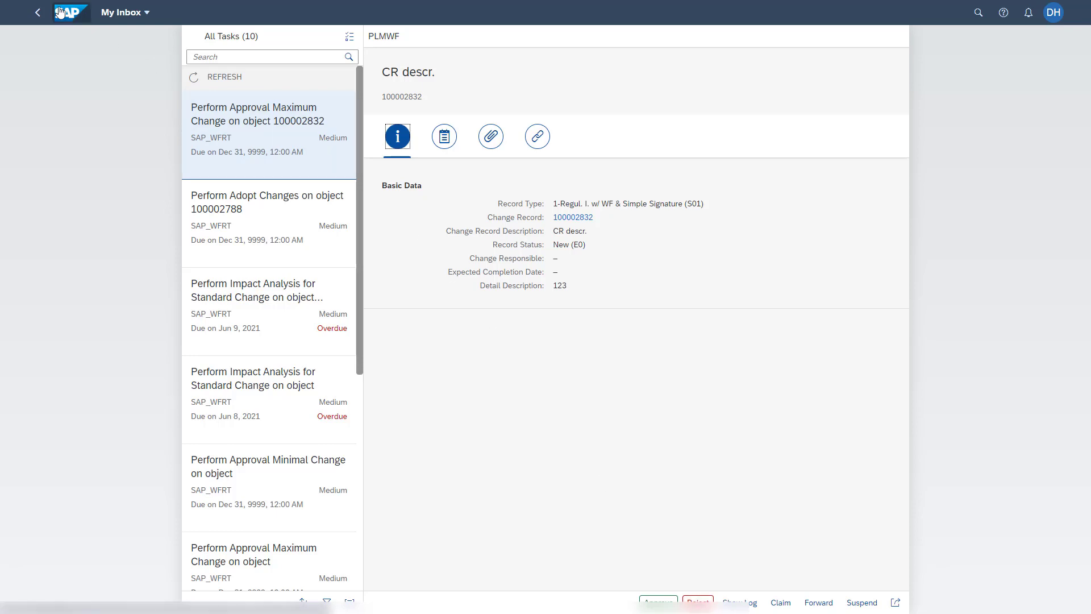
Step: Leave My Inbox after reviewing record 100002832's approval task and return home
left_click(71, 13)
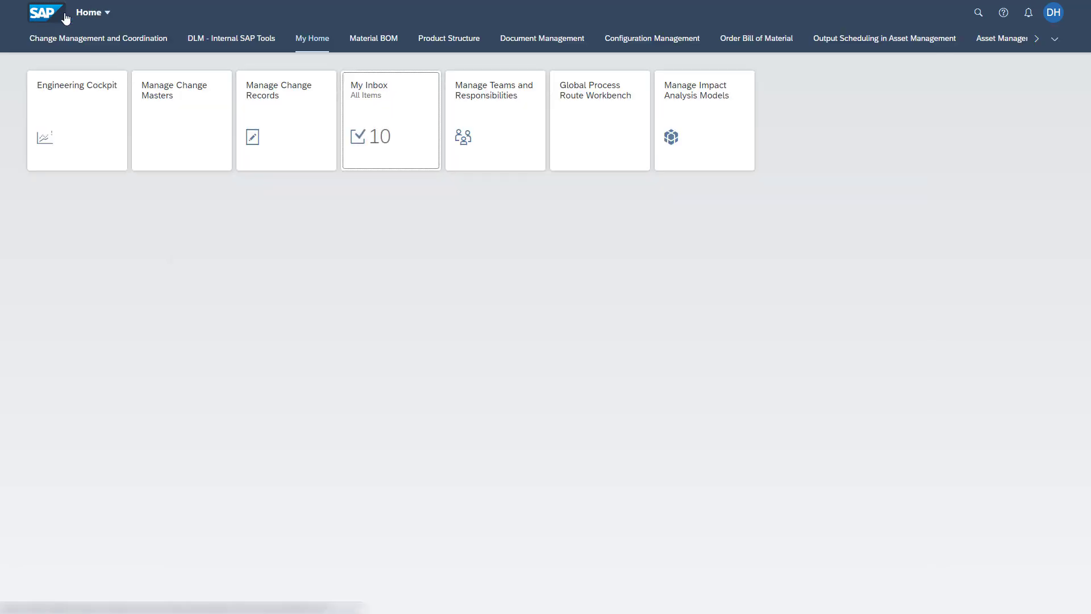
Step: View the 1,464 change masters in Manage Change Masters, then return to My Home
left_click(179, 118)
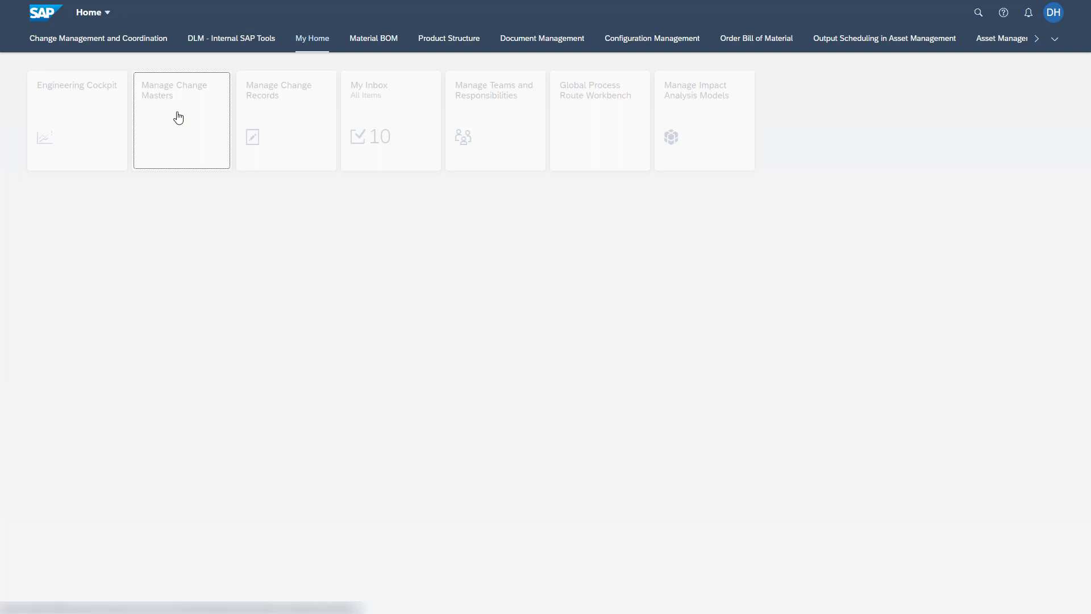
left_click(179, 118)
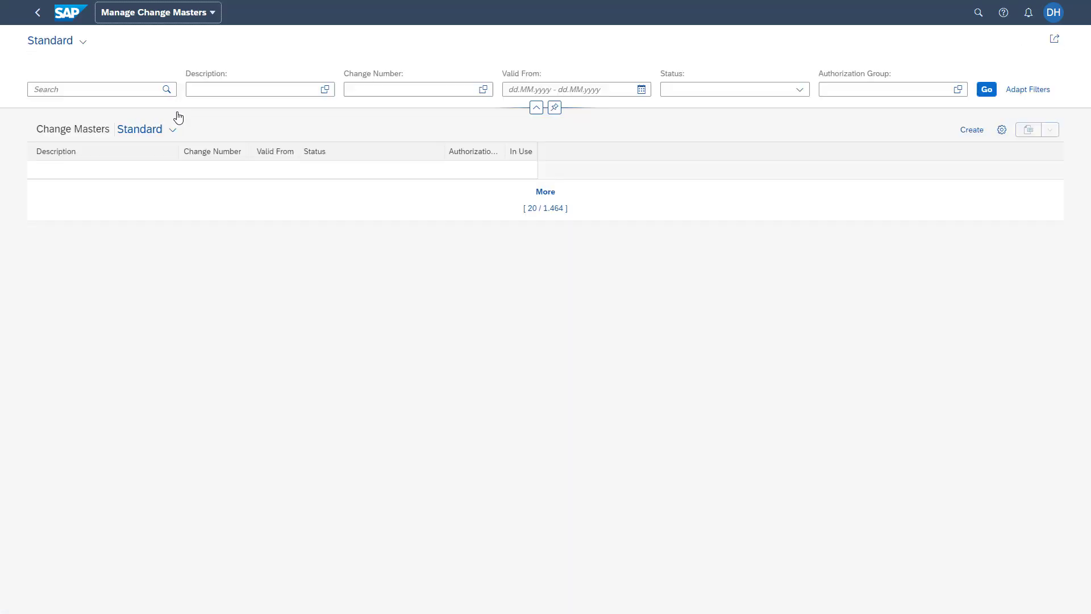
left_click(987, 89)
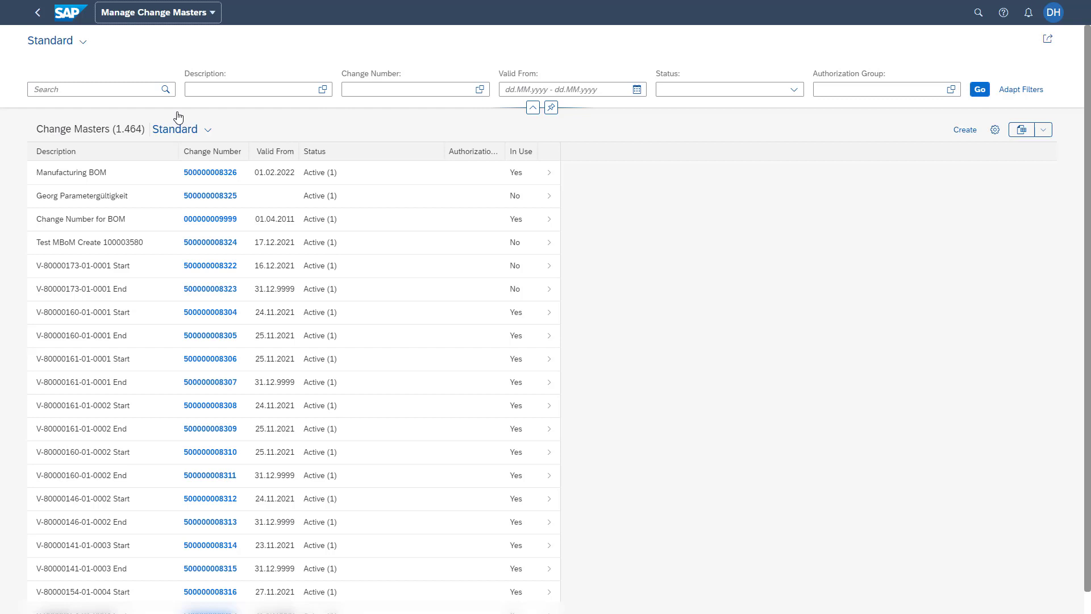
mouse_move(965, 132)
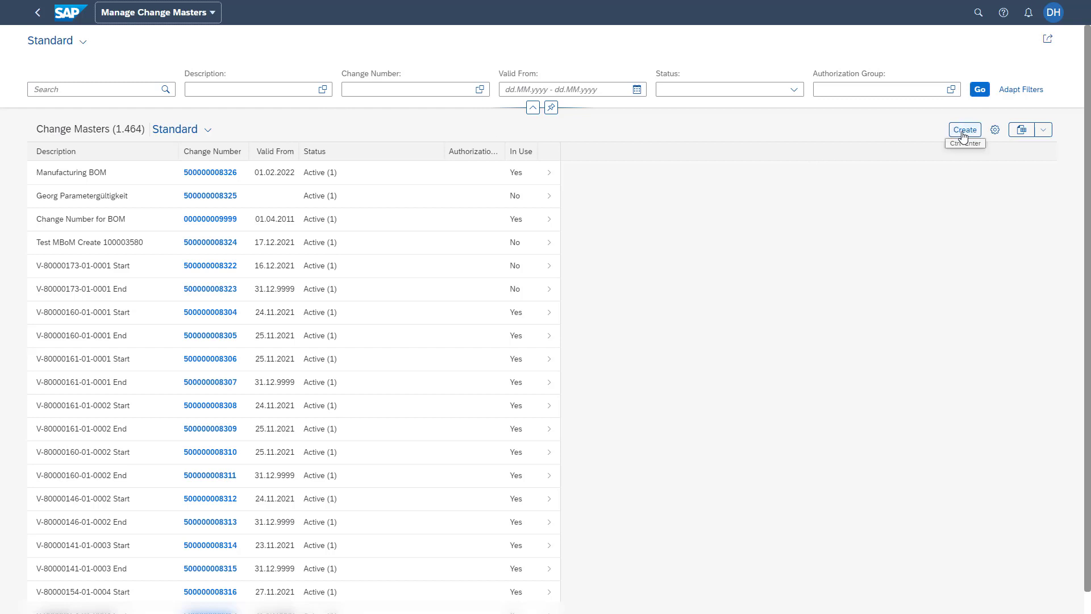
mouse_move(784, 98)
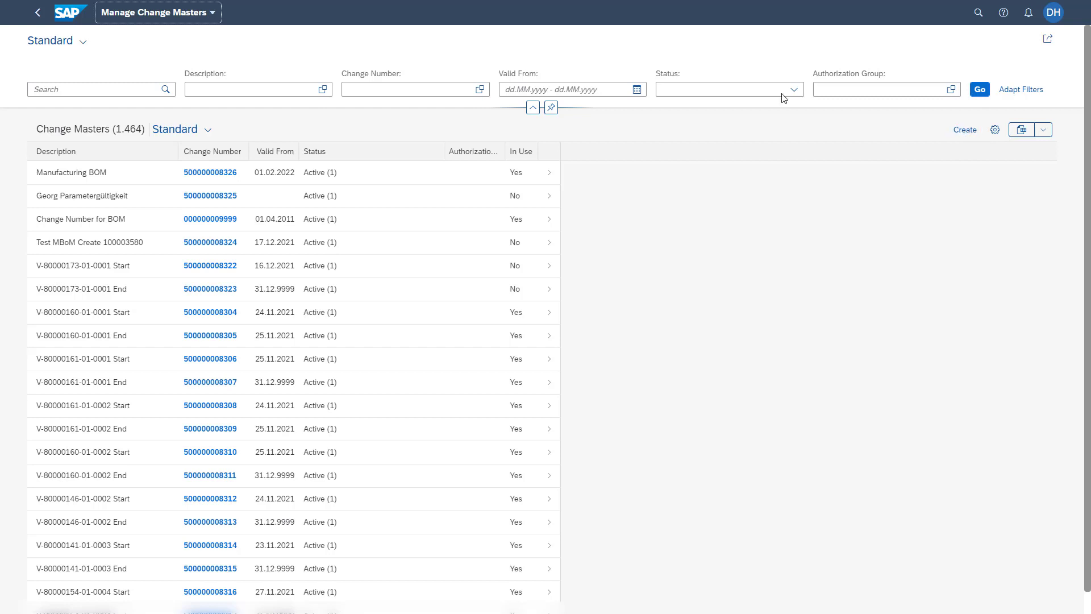
mouse_move(570, 164)
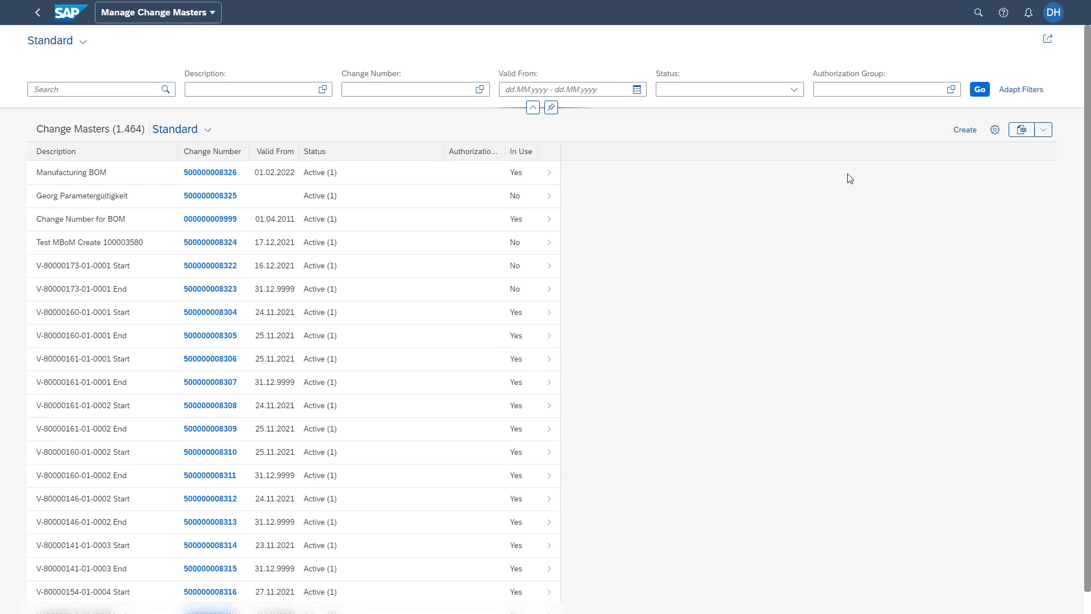
left_click(66, 13)
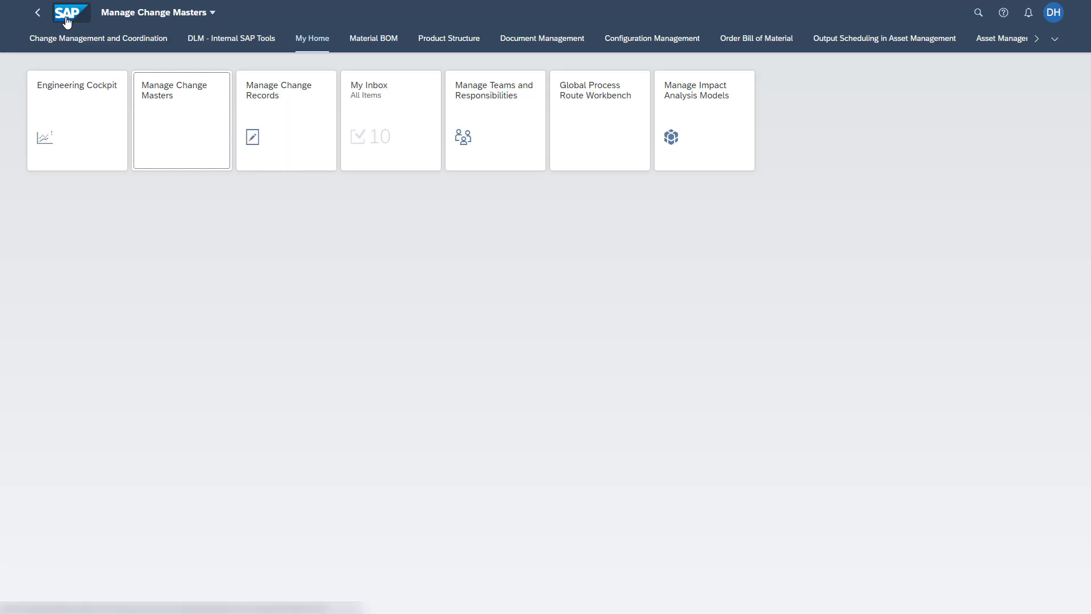
Step: In the Global Process Route Template Workbench, display template CR_APPROVE_CHANGE via You Can Also
left_click(68, 12)
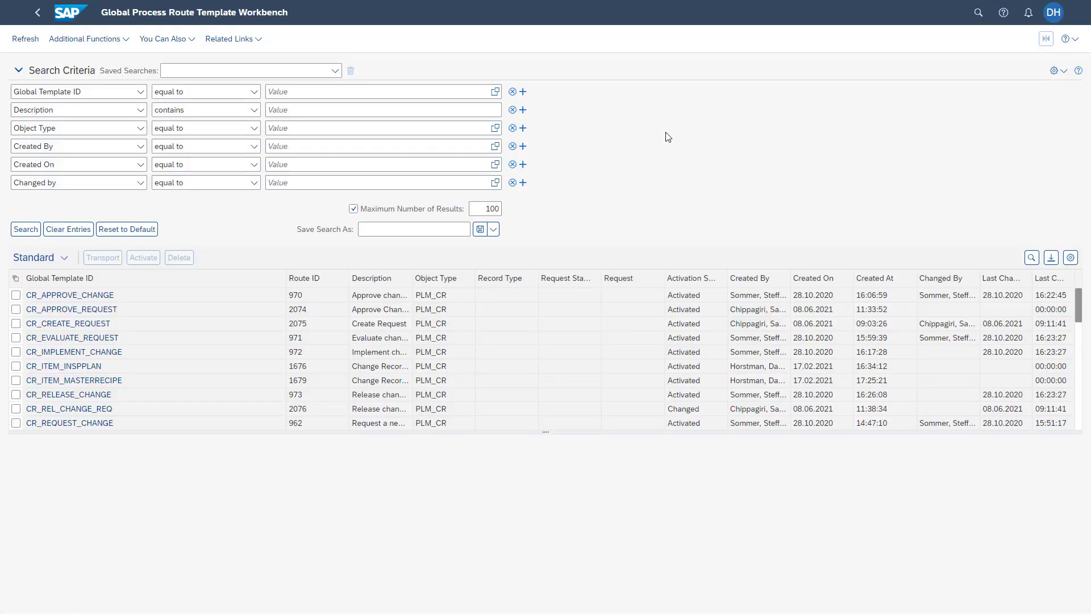
mouse_move(226, 58)
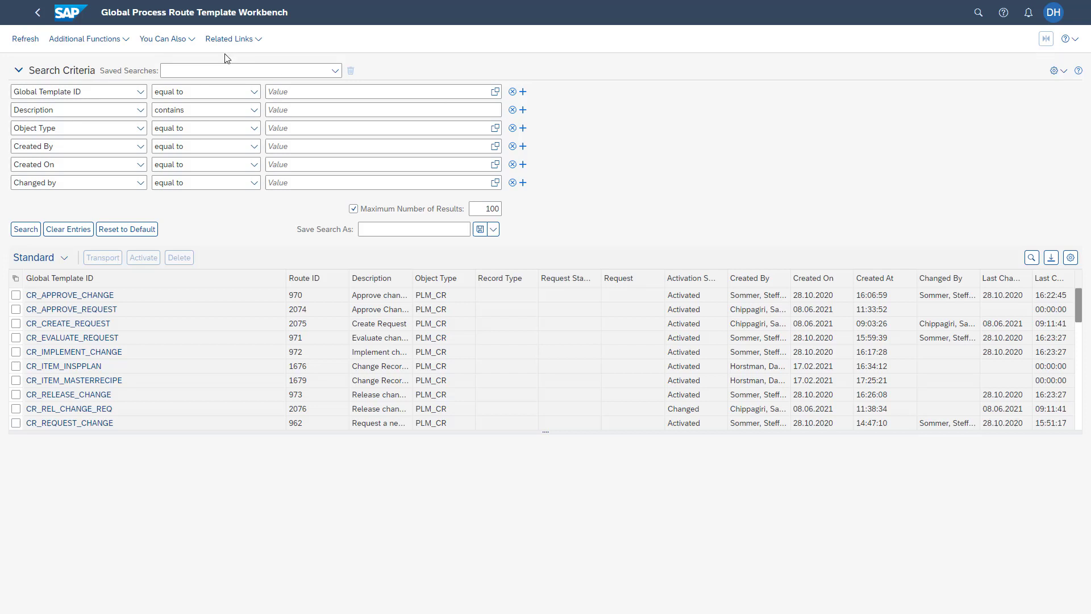
left_click(174, 39)
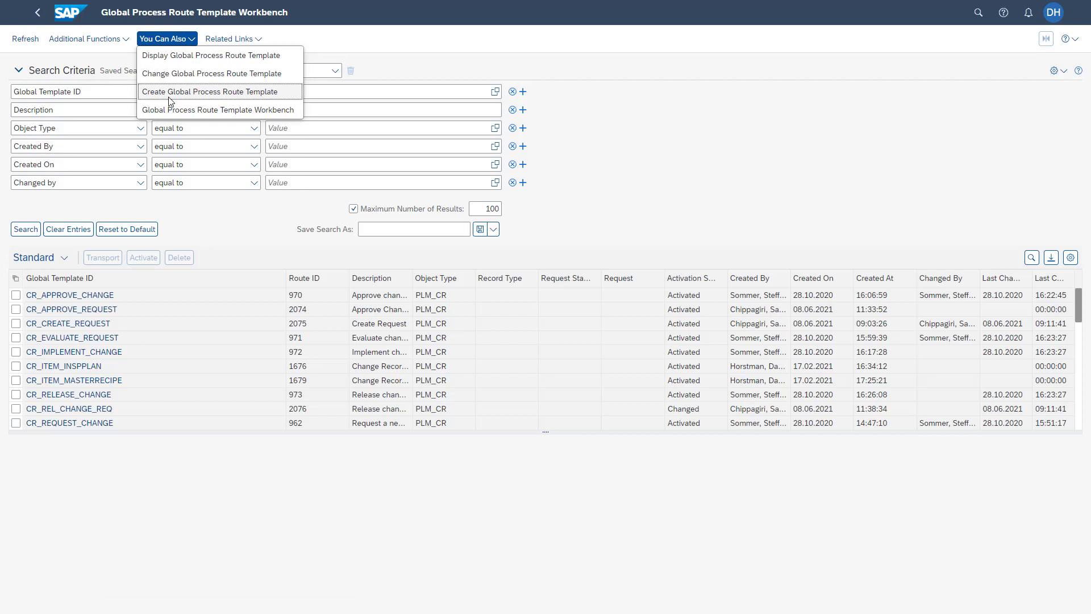
mouse_move(185, 80)
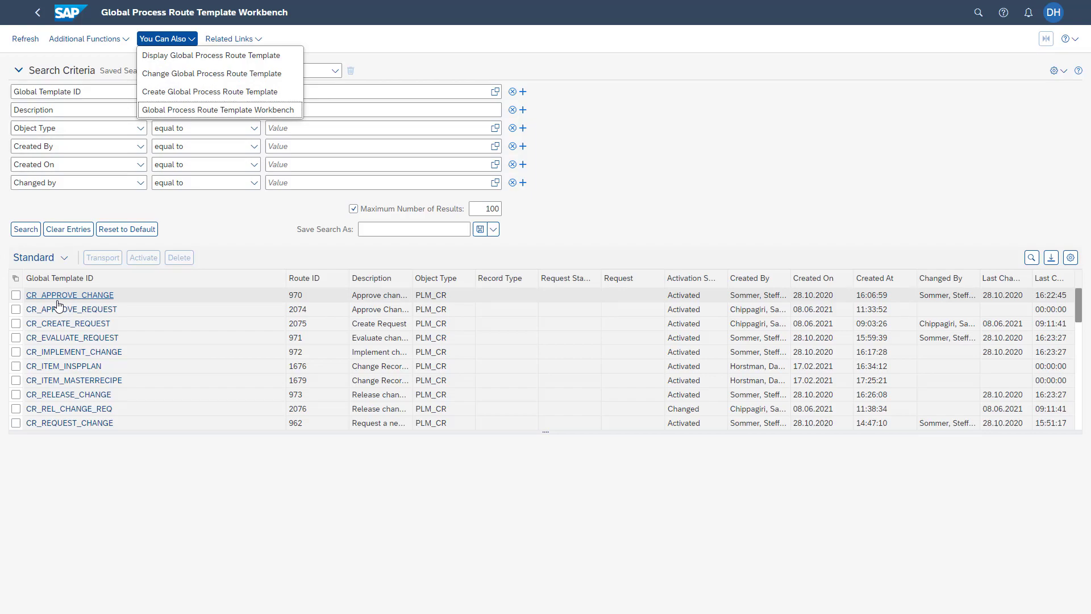
left_click(69, 295)
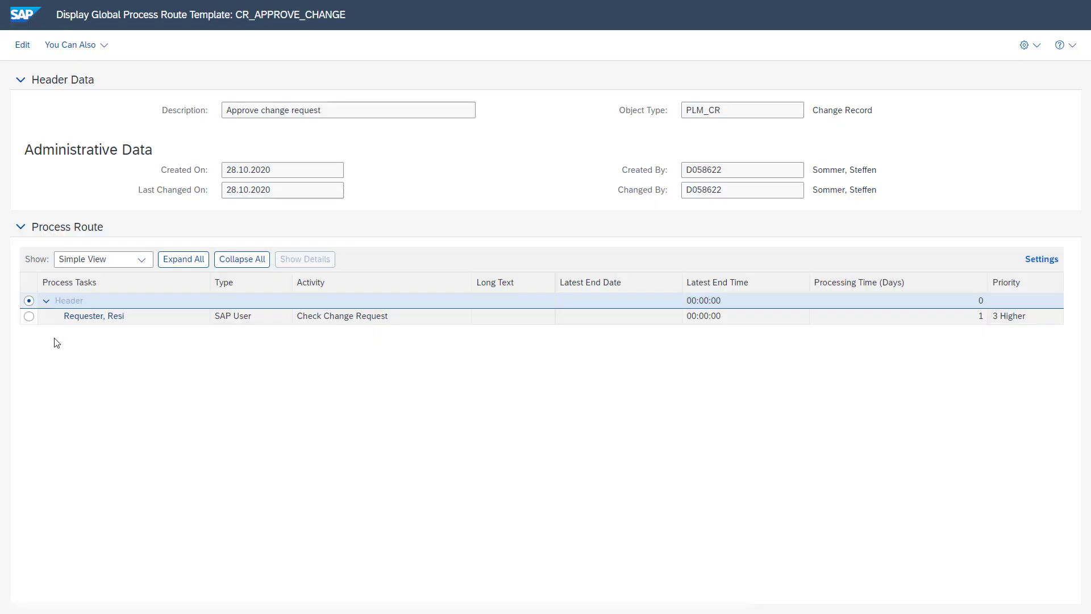
mouse_move(49, 208)
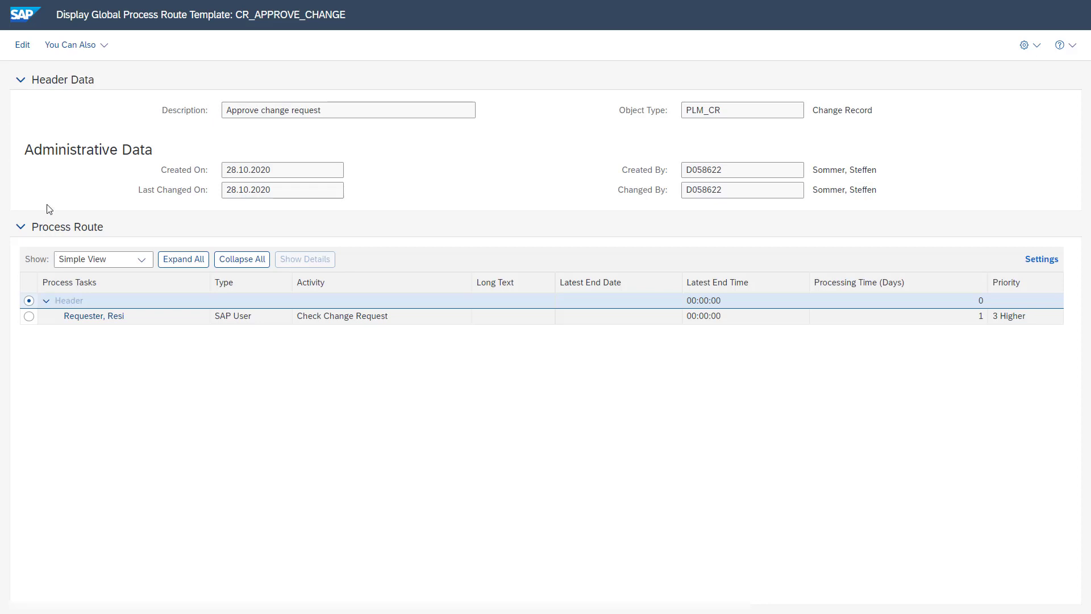
mouse_move(67, 275)
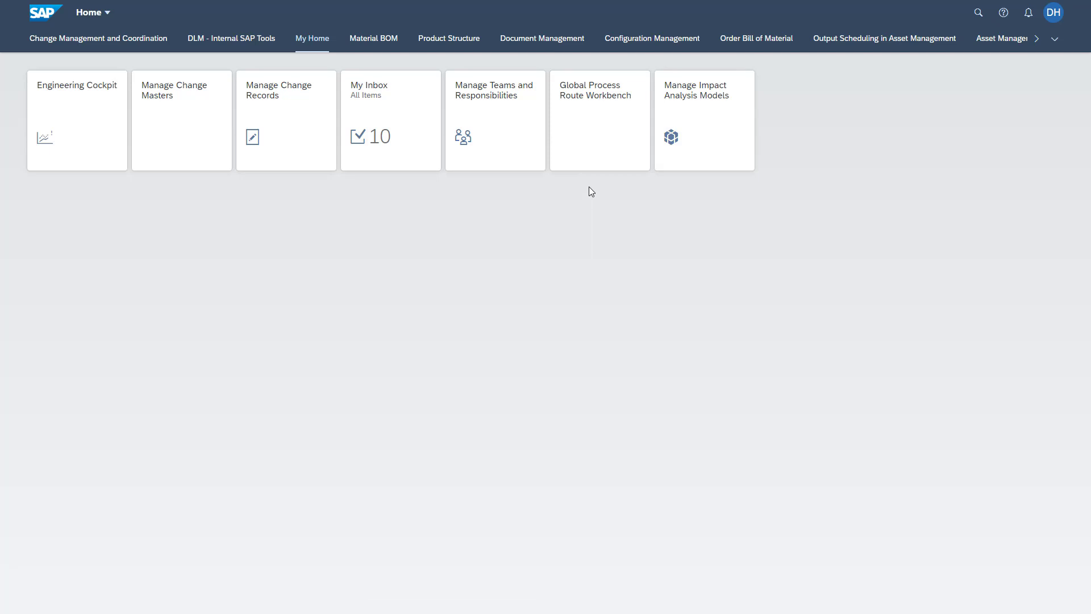
mouse_move(714, 136)
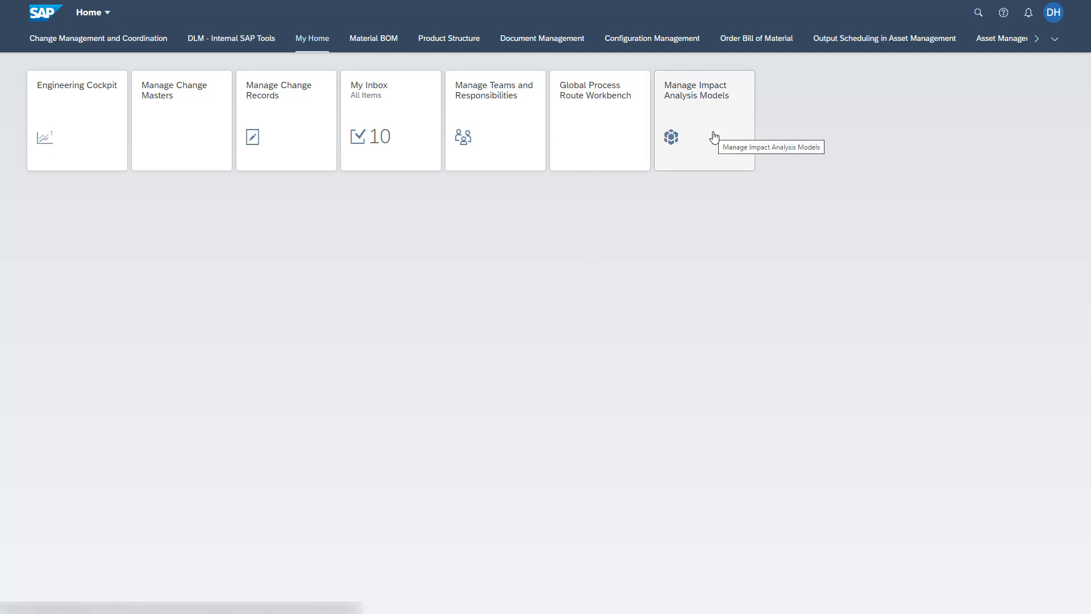
Step: View the MATERIALTOORDER scenario graph among 40 impact analysis models, then return home
left_click(696, 113)
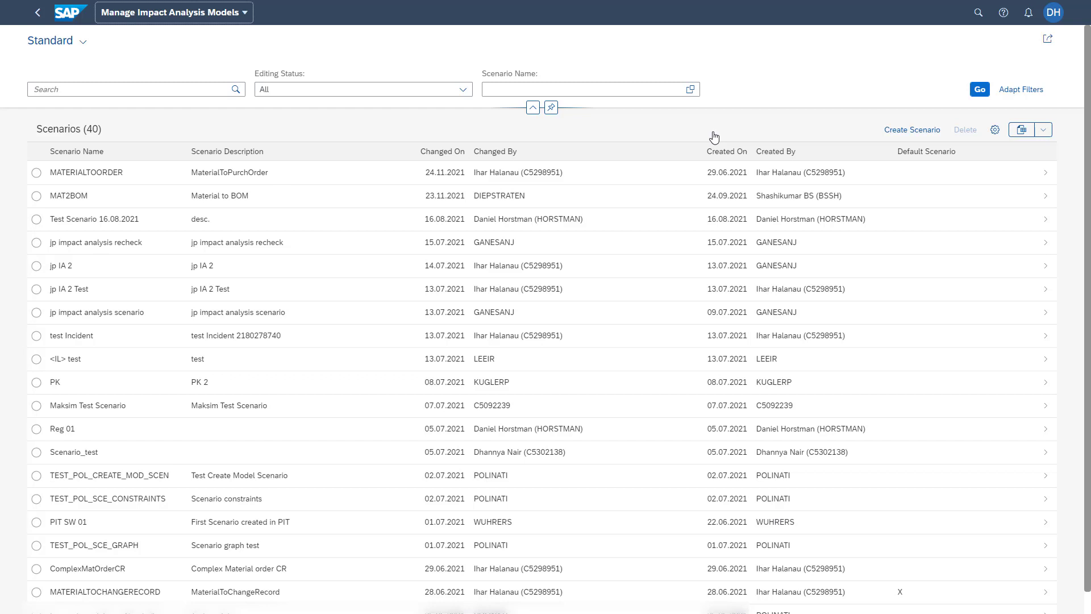
mouse_move(892, 132)
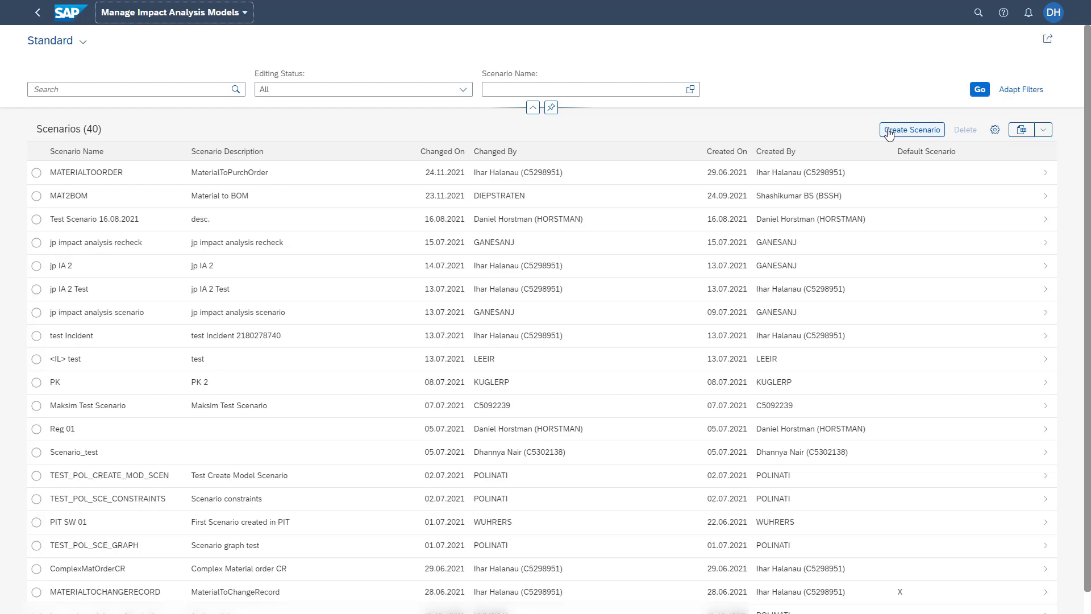
mouse_move(641, 176)
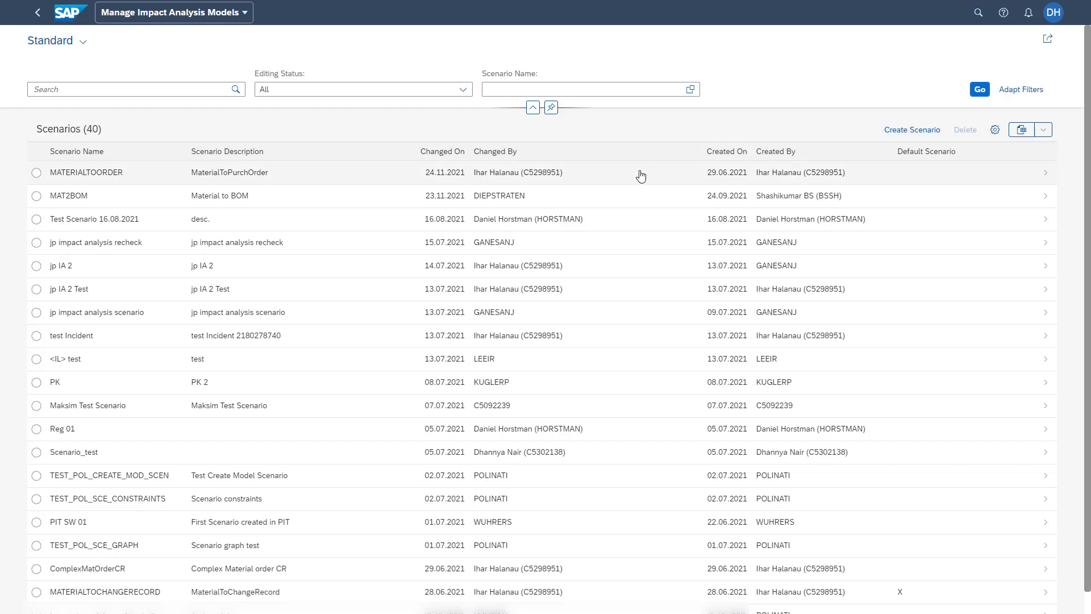
left_click(80, 172)
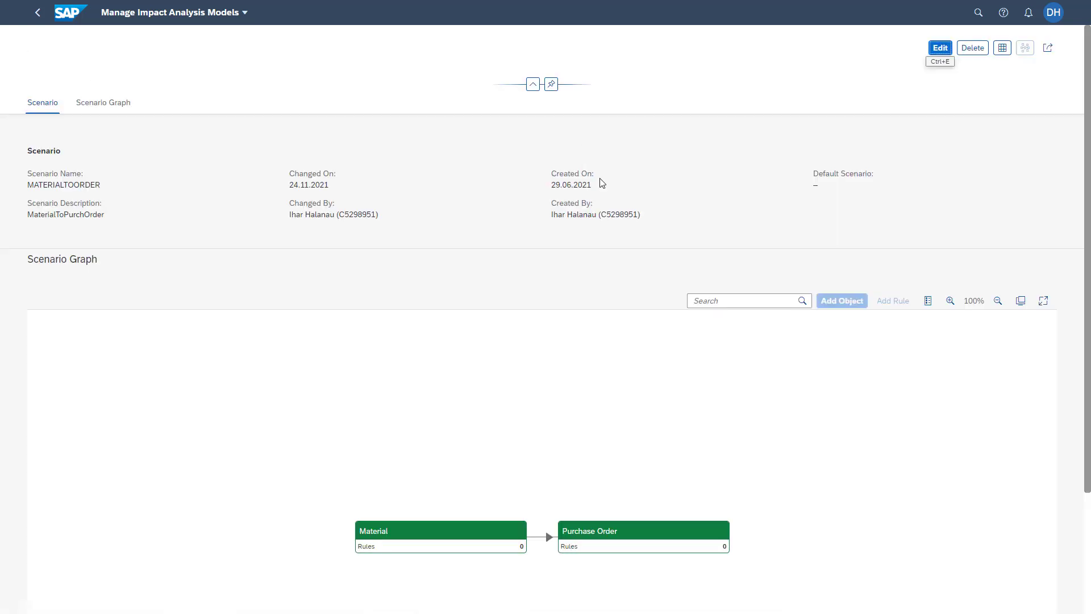
left_click(37, 13)
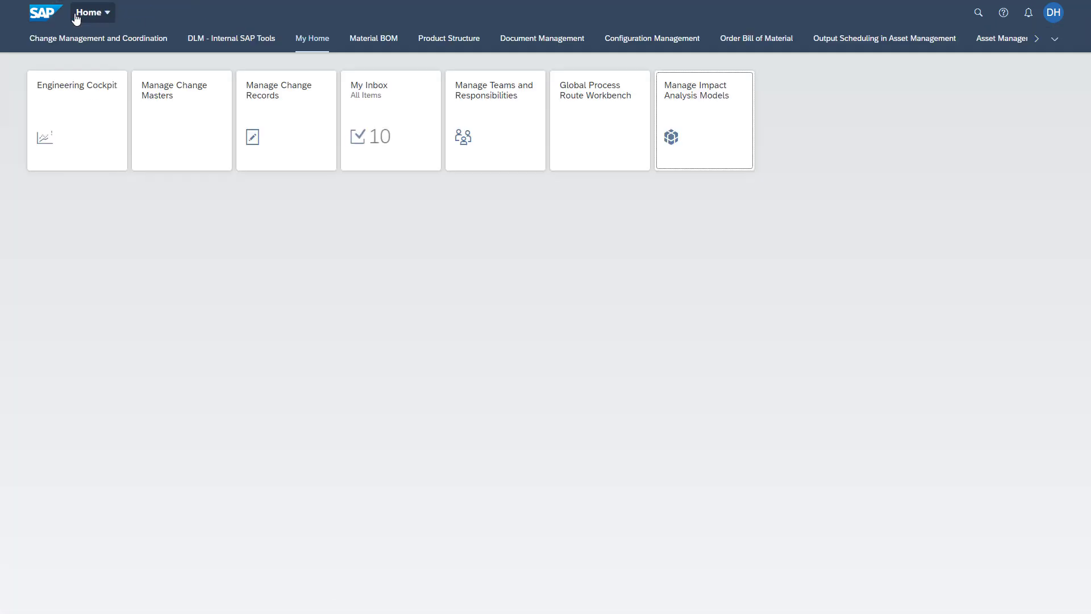
mouse_move(67, 124)
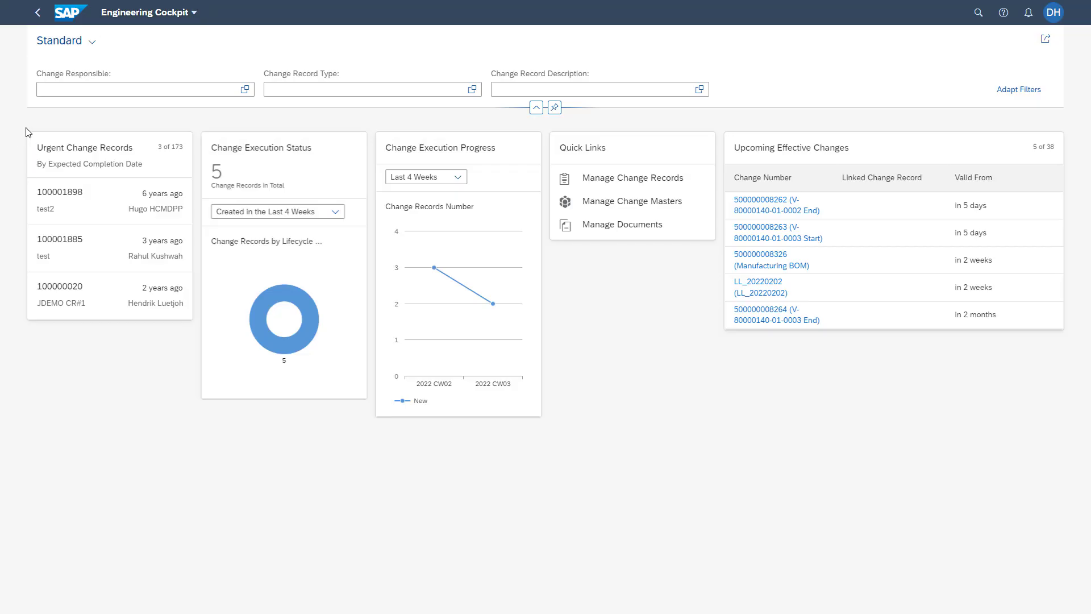
mouse_move(33, 122)
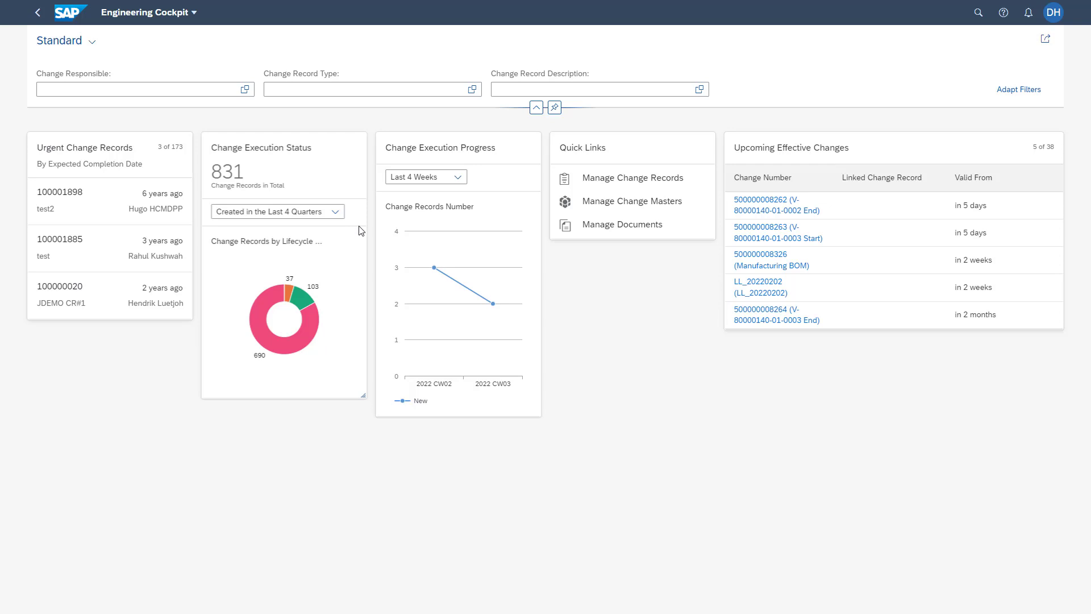
mouse_move(547, 213)
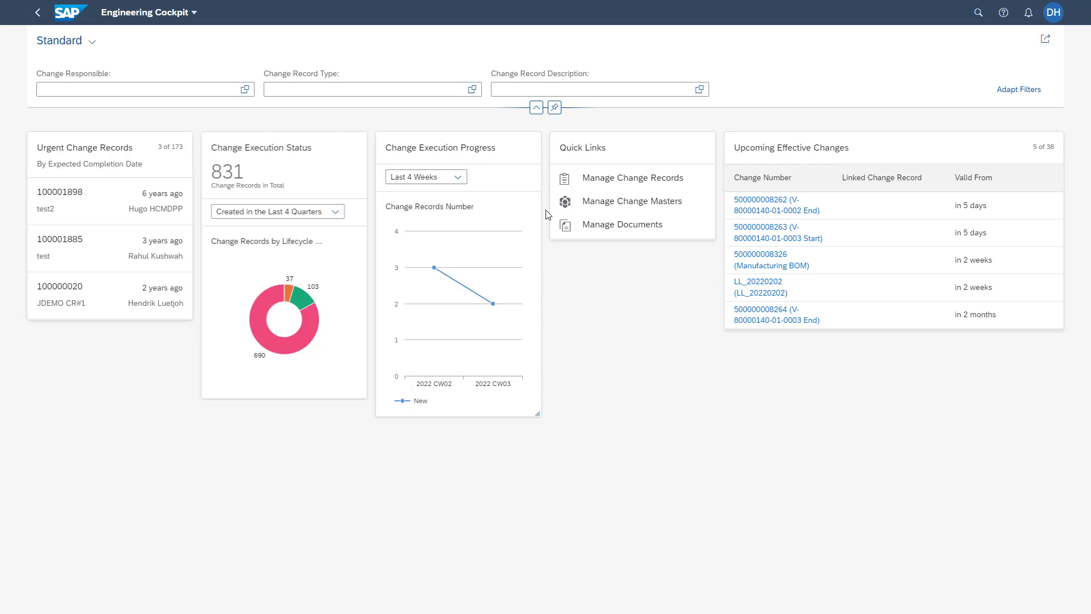
mouse_move(685, 184)
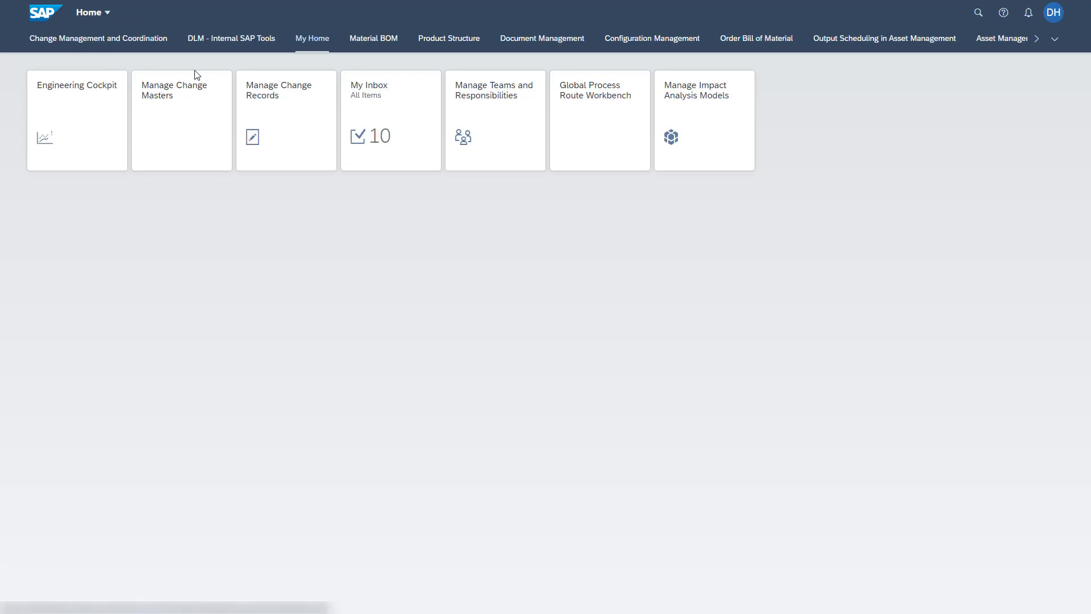
Step: Among the 21 teams in Manage Teams and Responsibilities, show the ENGINEERING team's details
left_click(496, 120)
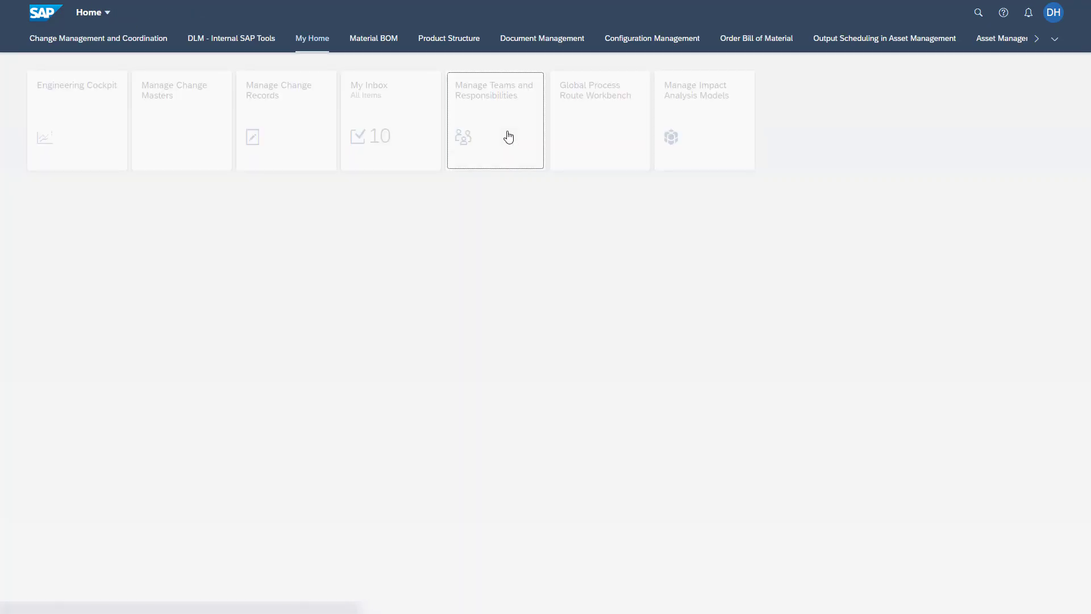
left_click(496, 120)
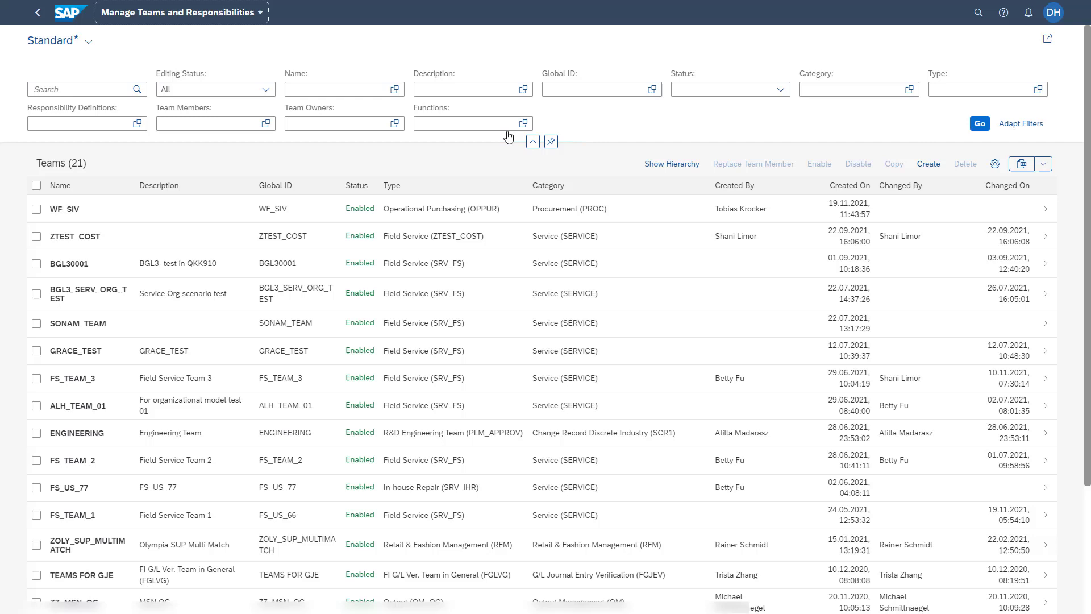
left_click(469, 432)
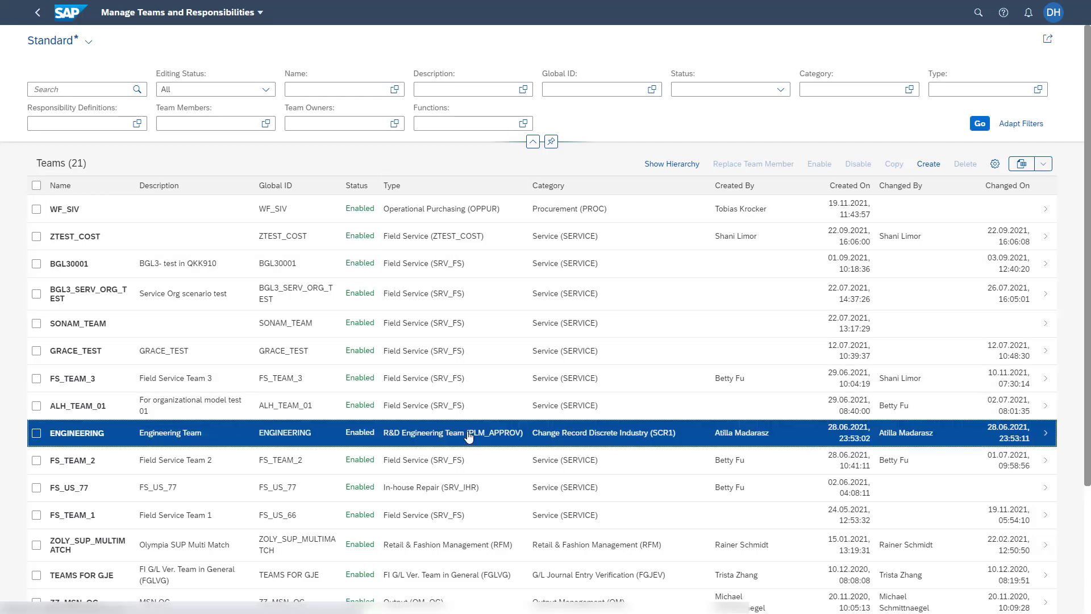
left_click(77, 432)
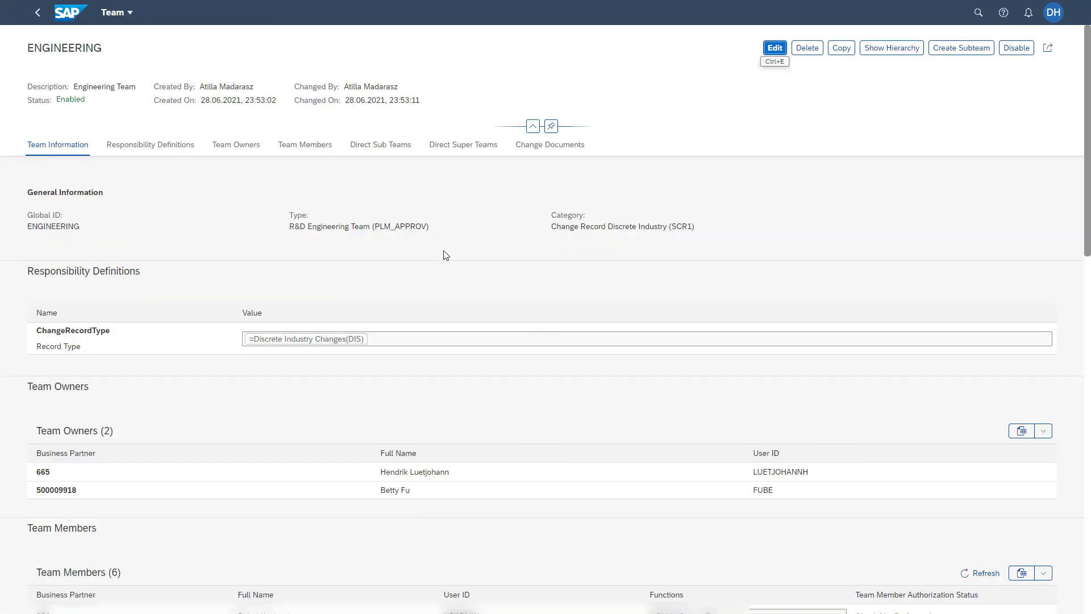